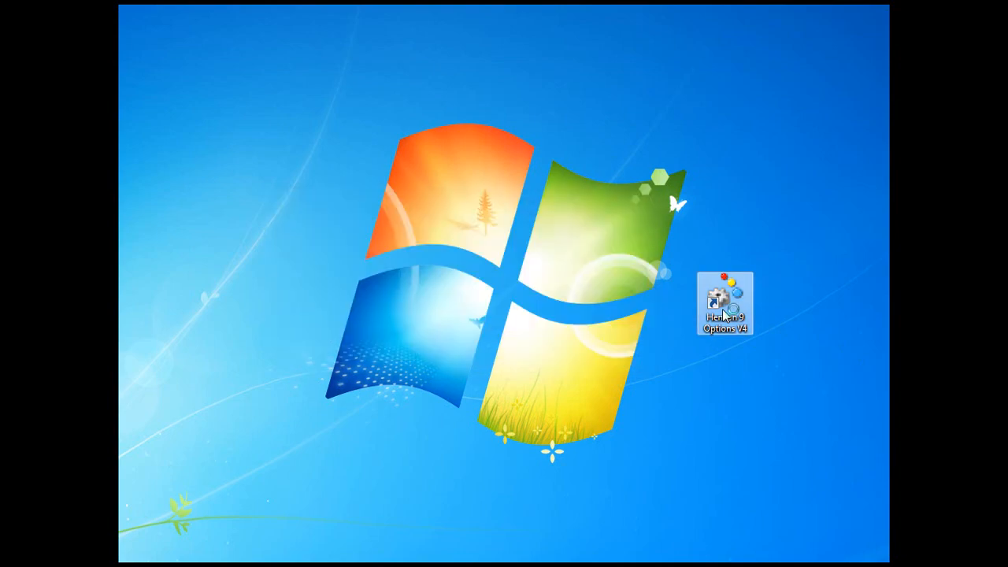
# - Launch the Henson 9000 options and enter 'my clinic' as the practice name on the Address tab
pyautogui.doubleClick(718, 303)
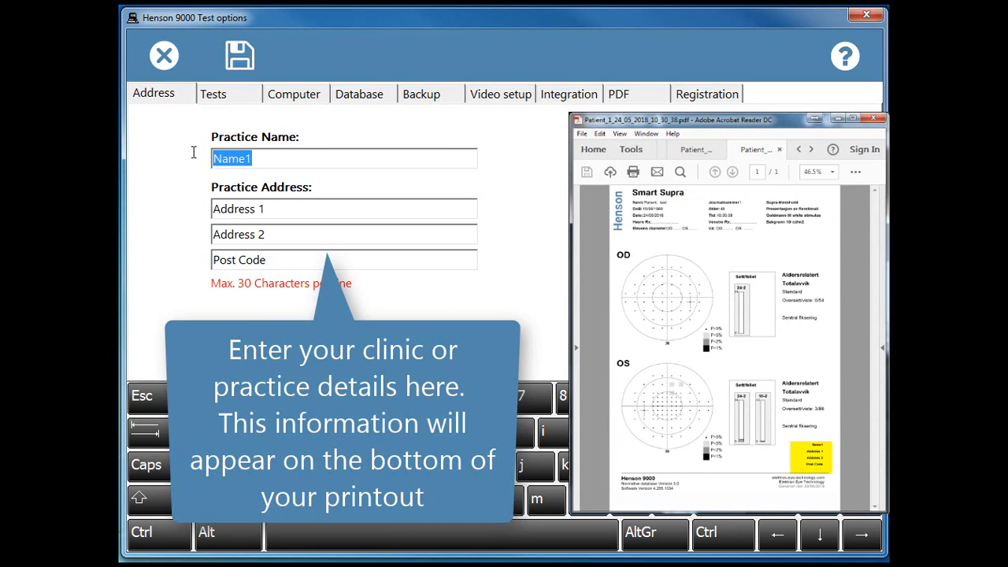
pyautogui.write('my clinic')
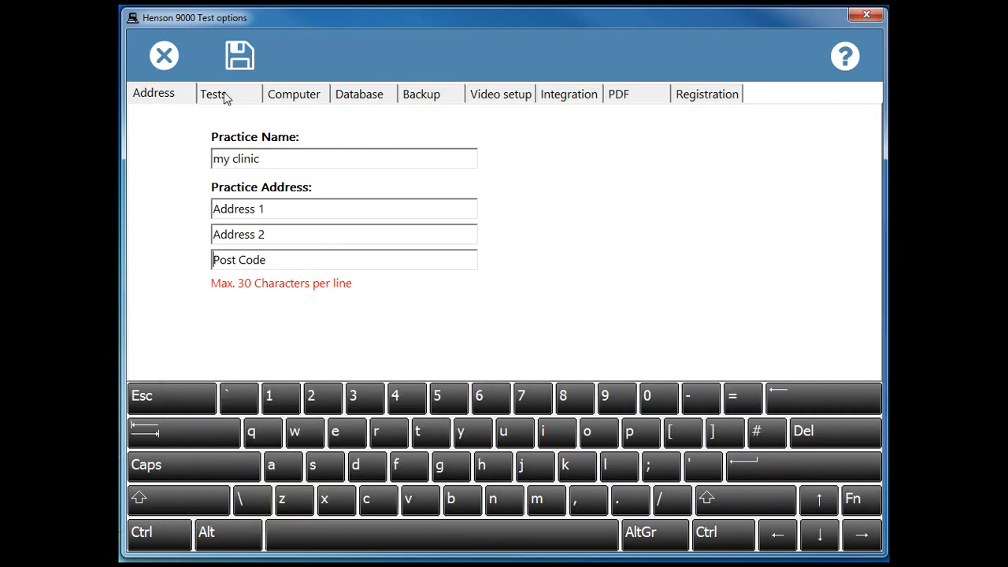
# - Review the Smart Single, Smart Multiple and Driving test settings in turn
pyautogui.click(212, 95)
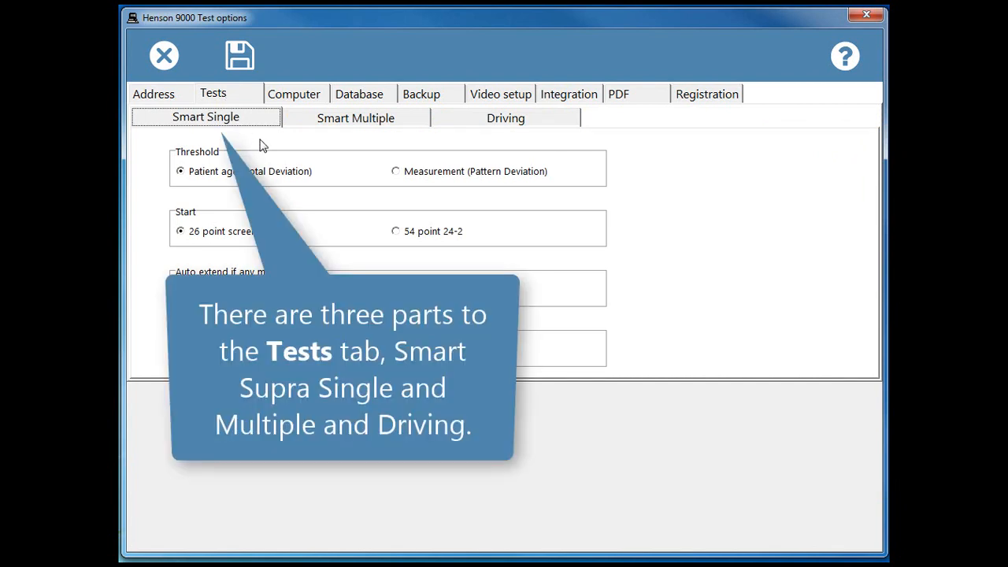
pyautogui.moveTo(684, 271)
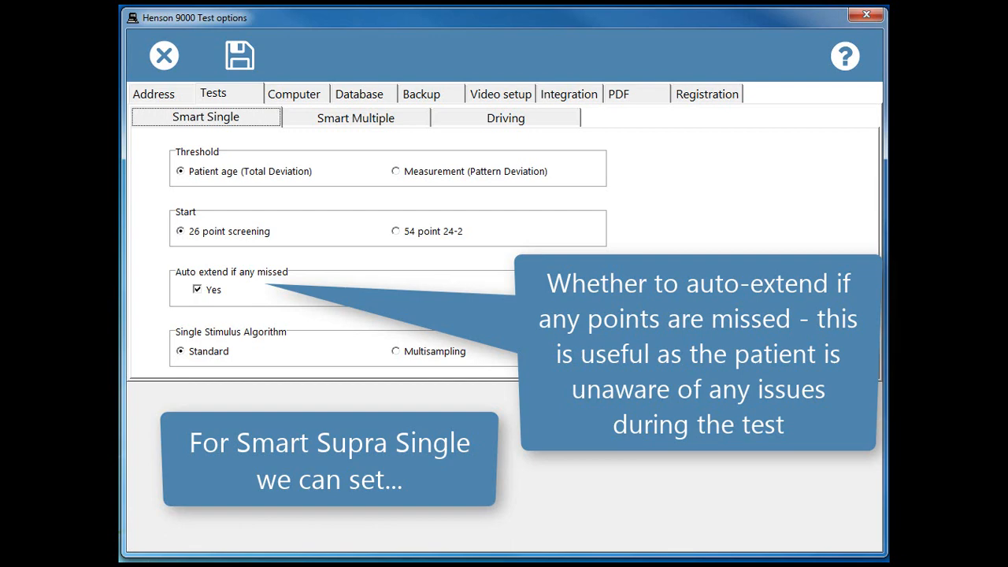
pyautogui.moveTo(618, 291)
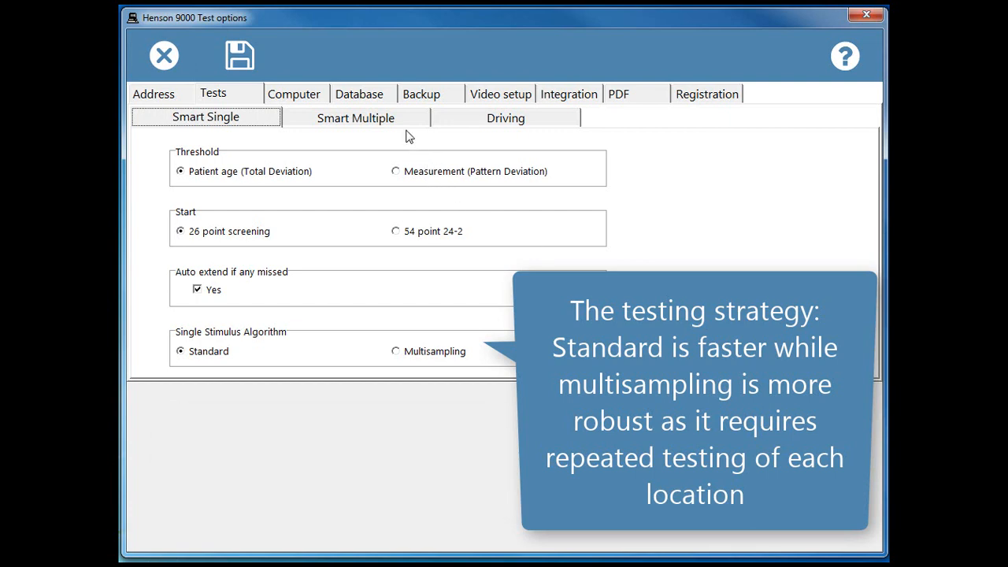
pyautogui.click(356, 117)
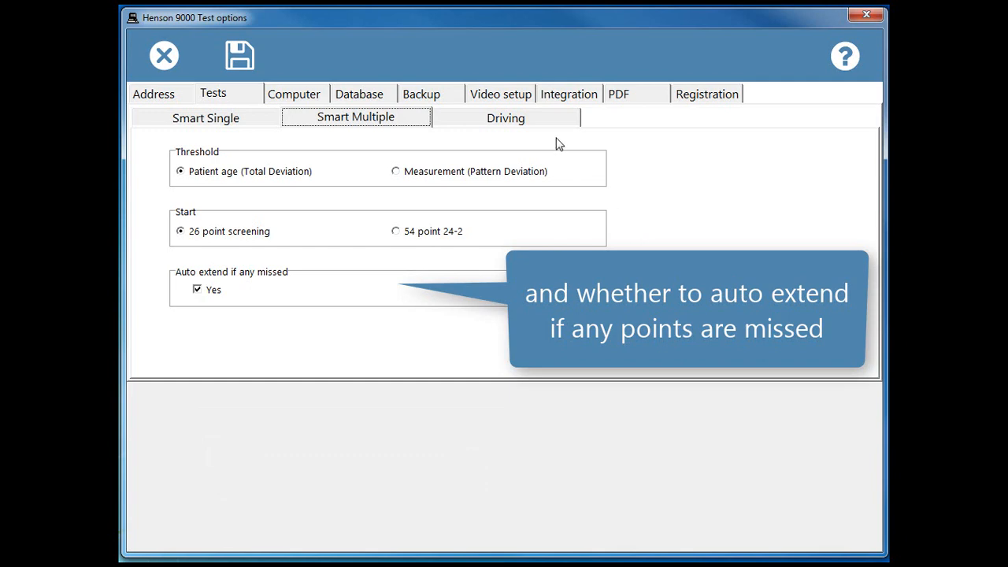
pyautogui.click(504, 117)
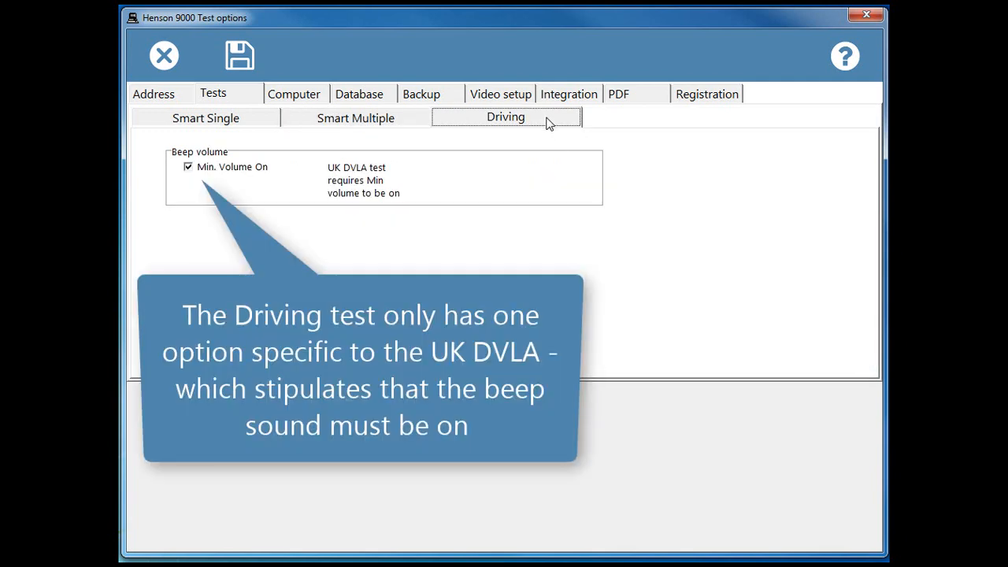
pyautogui.moveTo(538, 240)
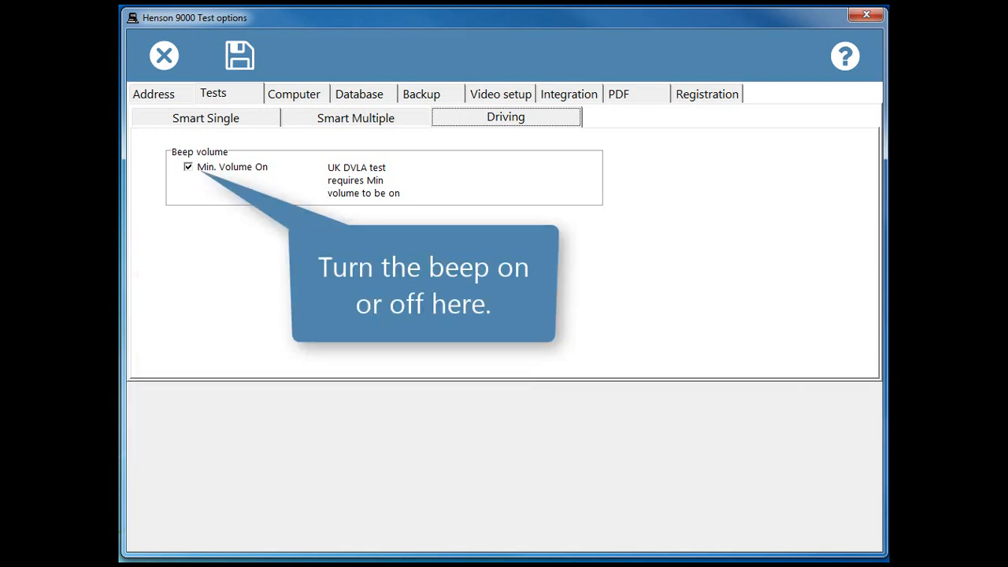
pyautogui.moveTo(293, 95)
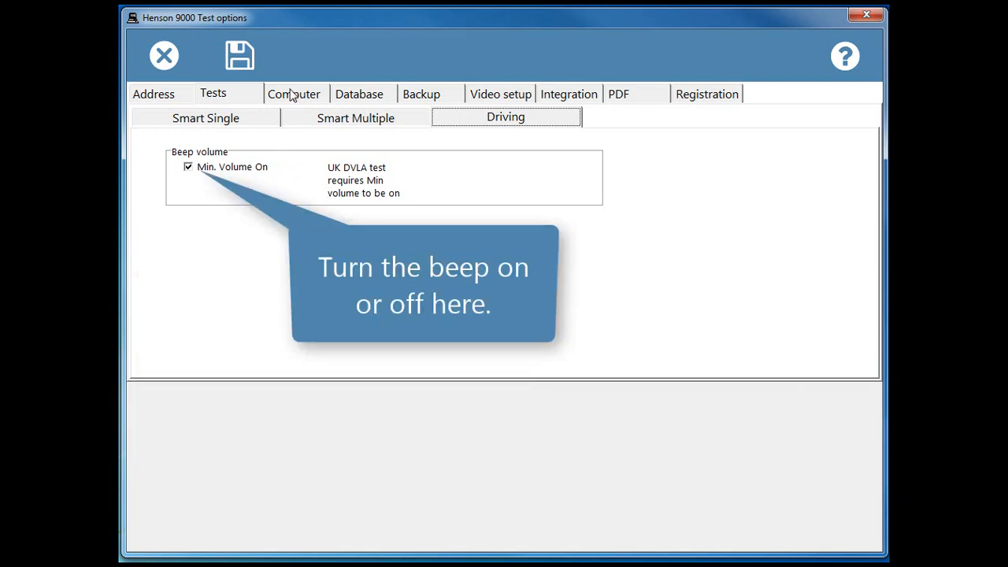
# - Show the Computer settings, try Chinese as the interface language and return it to English
pyautogui.click(295, 95)
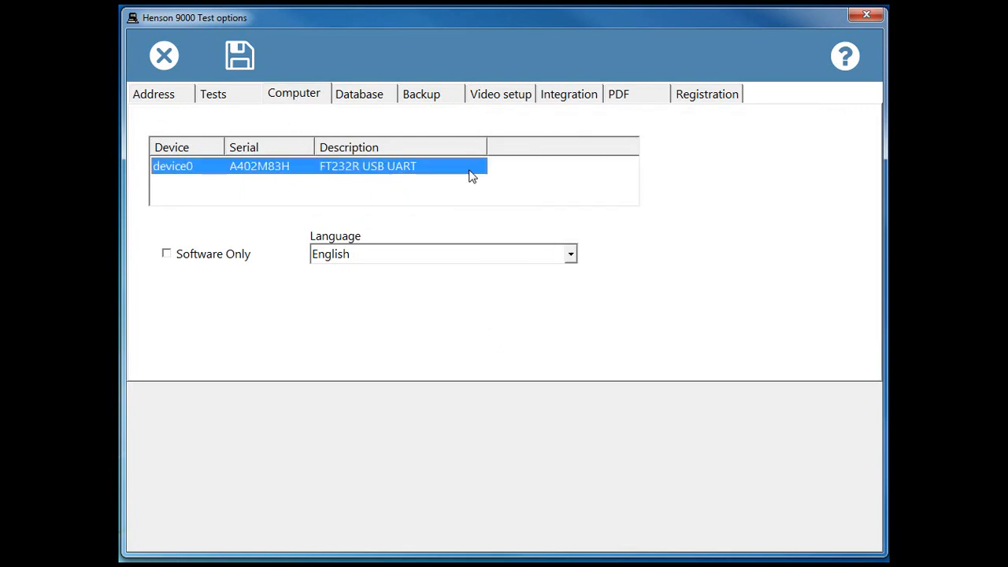
pyautogui.click(570, 253)
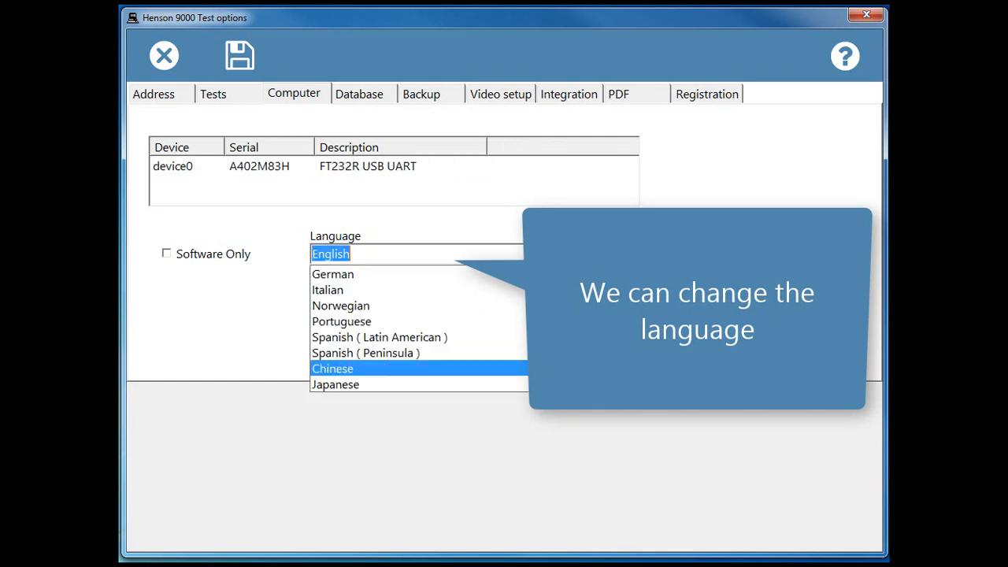
pyautogui.click(332, 369)
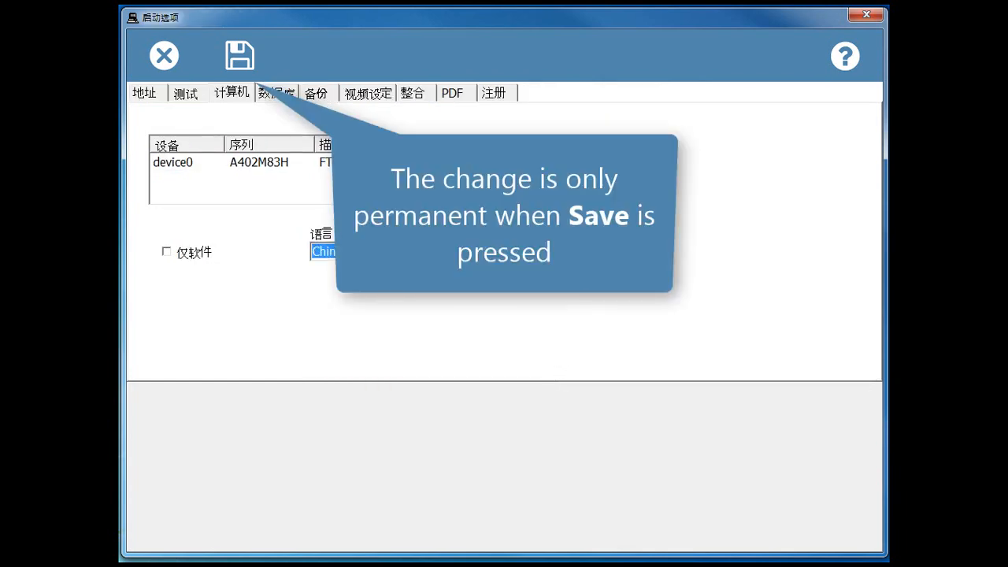
pyautogui.click(323, 252)
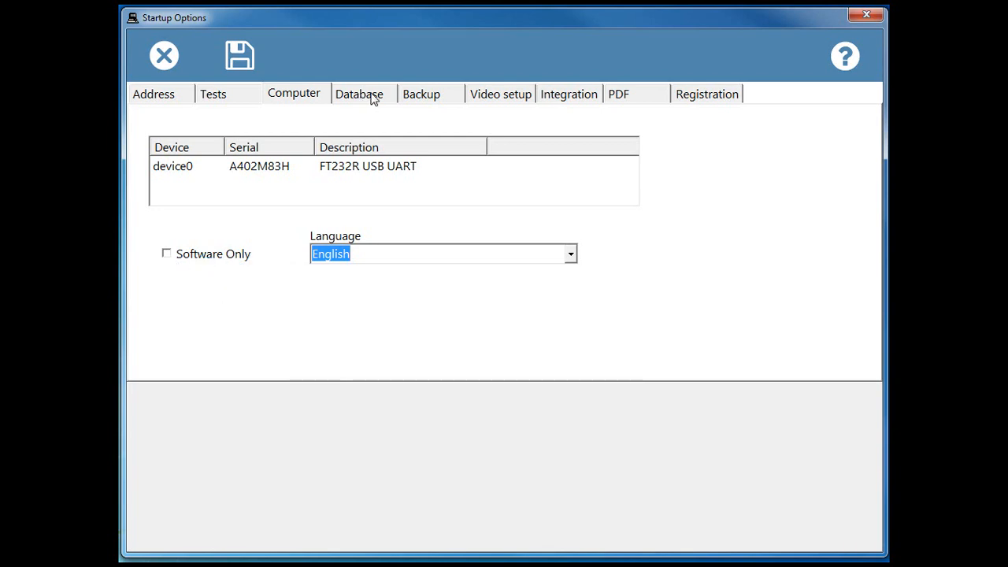
# - Review the Database settings (JPEG, 200 DPI, keyboard on, tree view, 6/6 VA) and move to Backup
pyautogui.click(361, 95)
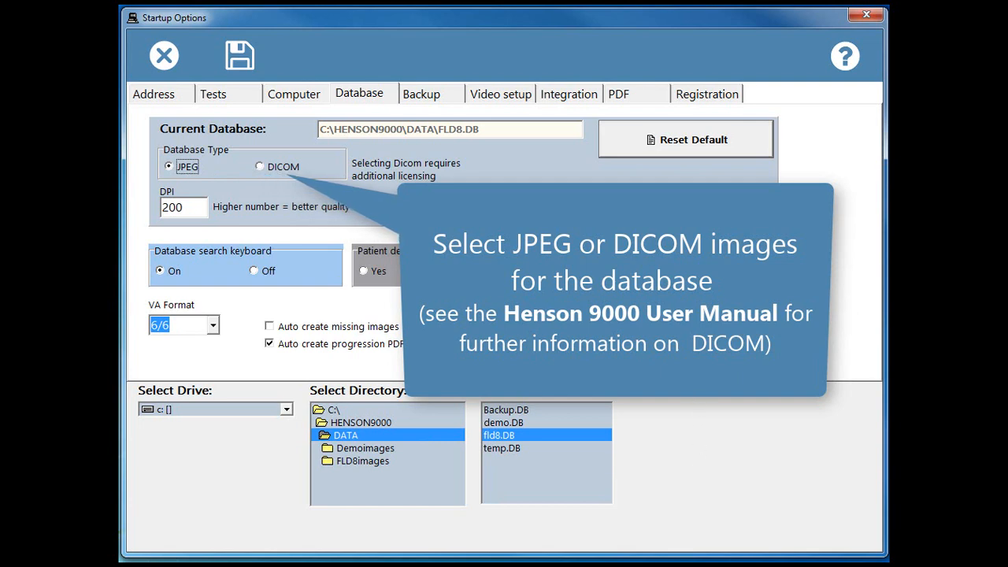
pyautogui.moveTo(684, 368)
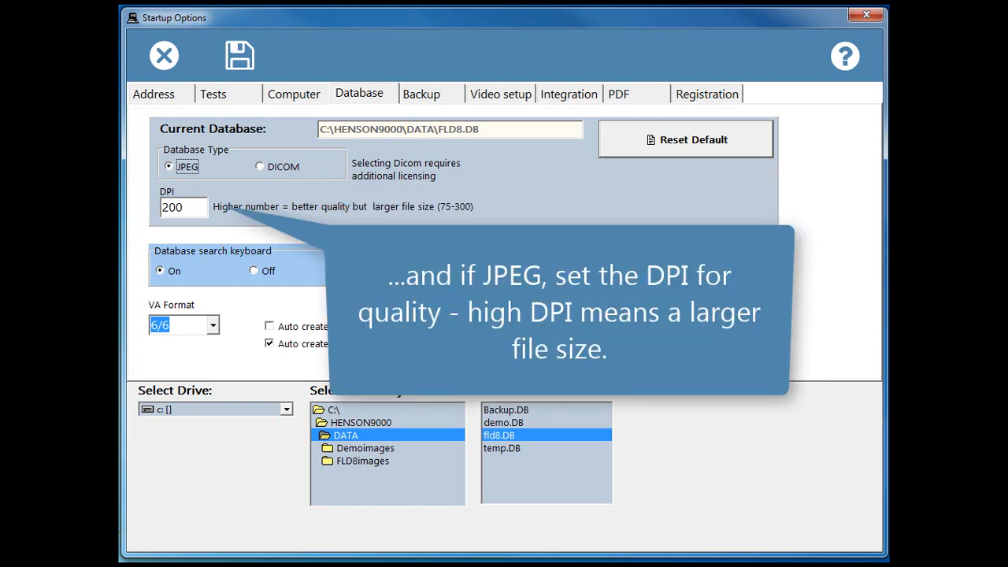
pyautogui.moveTo(218, 297)
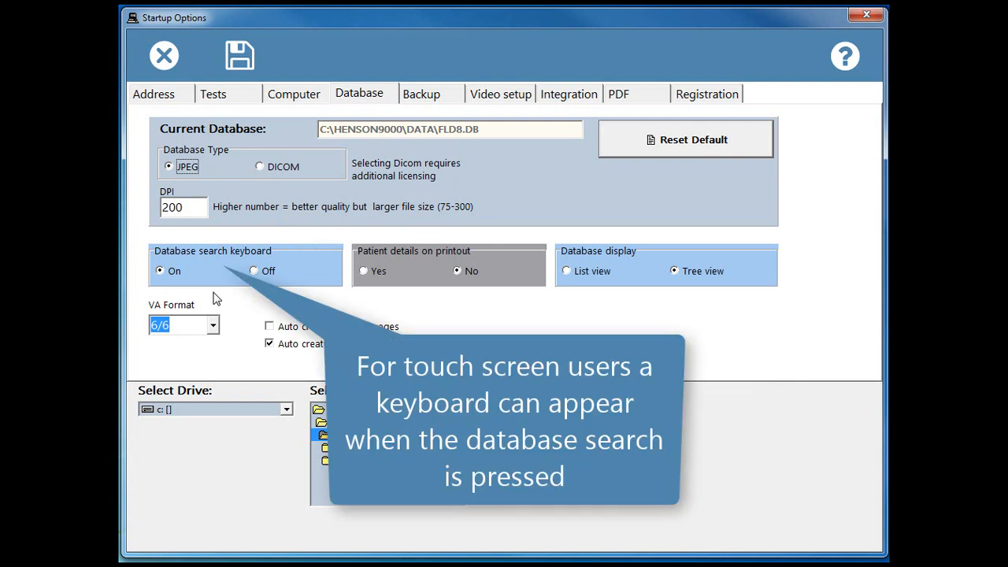
pyautogui.moveTo(404, 320)
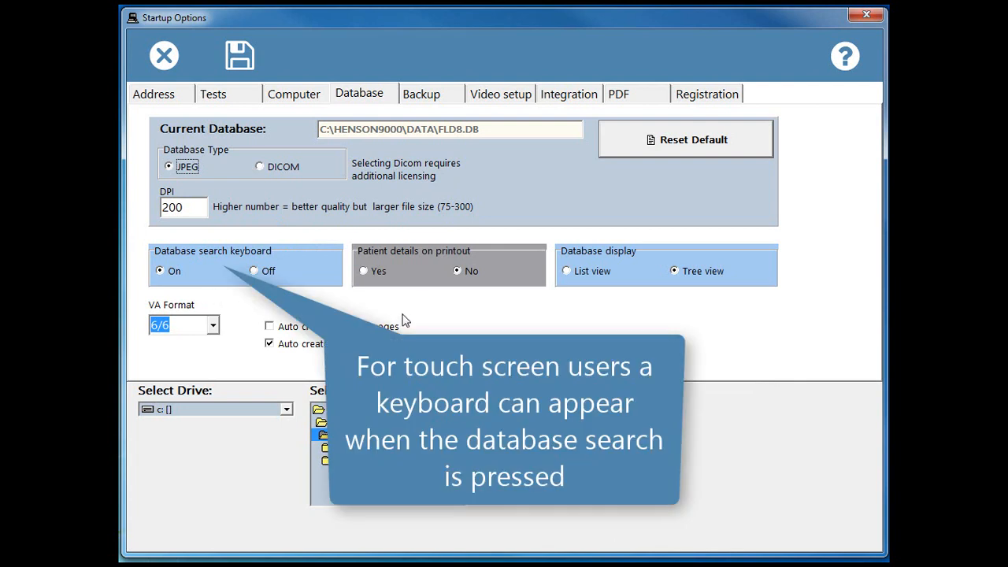
pyautogui.moveTo(428, 299)
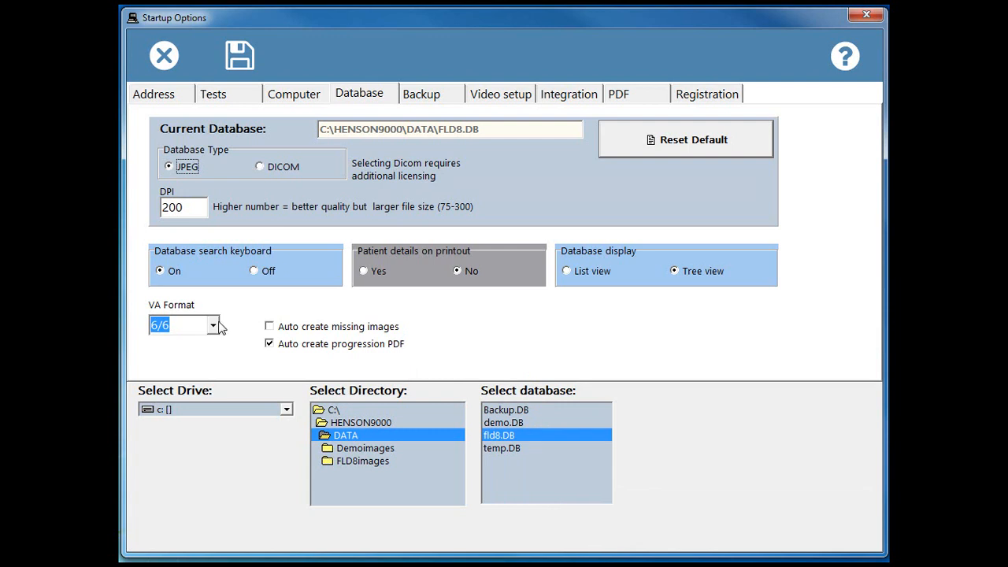
pyautogui.click(211, 326)
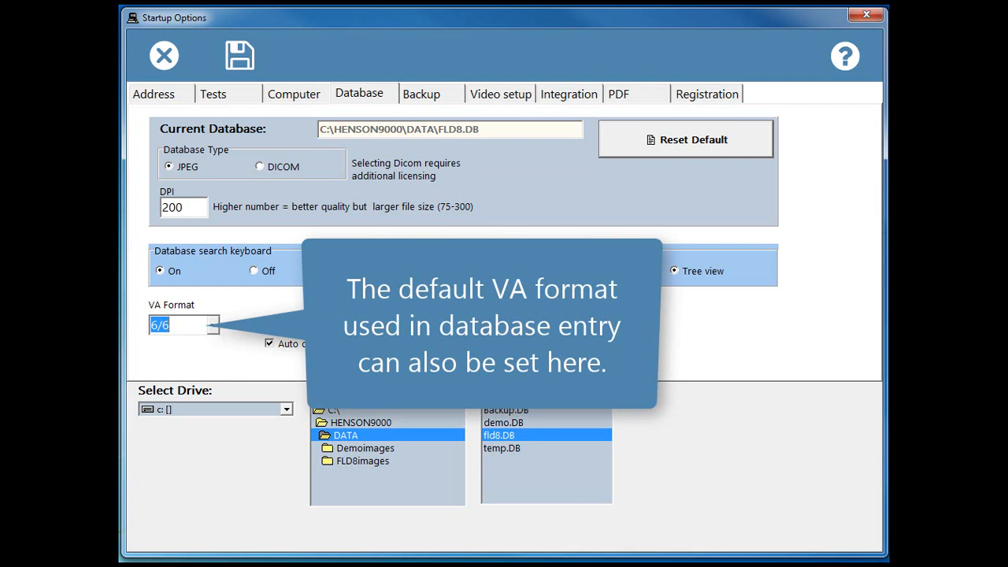
pyautogui.click(423, 95)
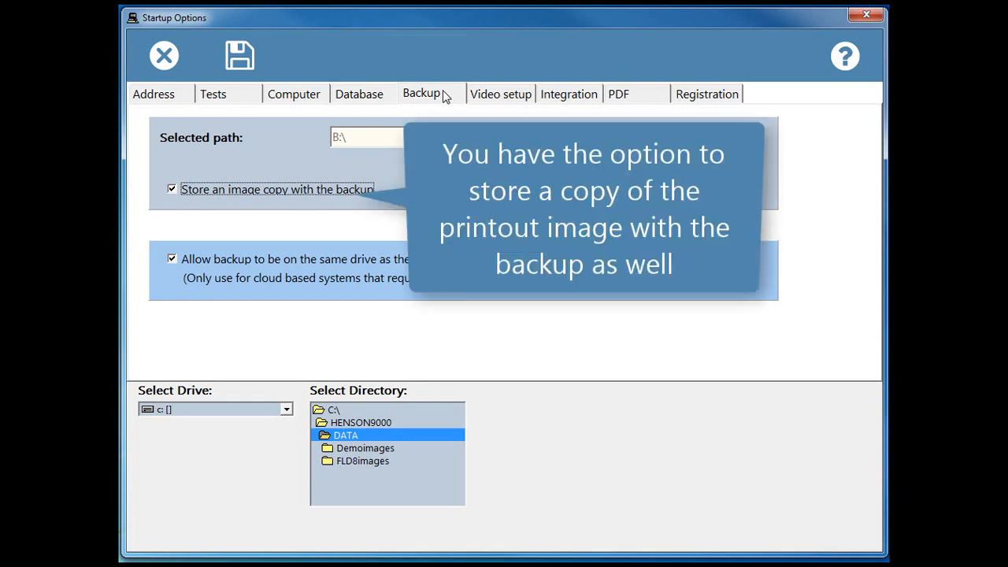
pyautogui.moveTo(389, 203)
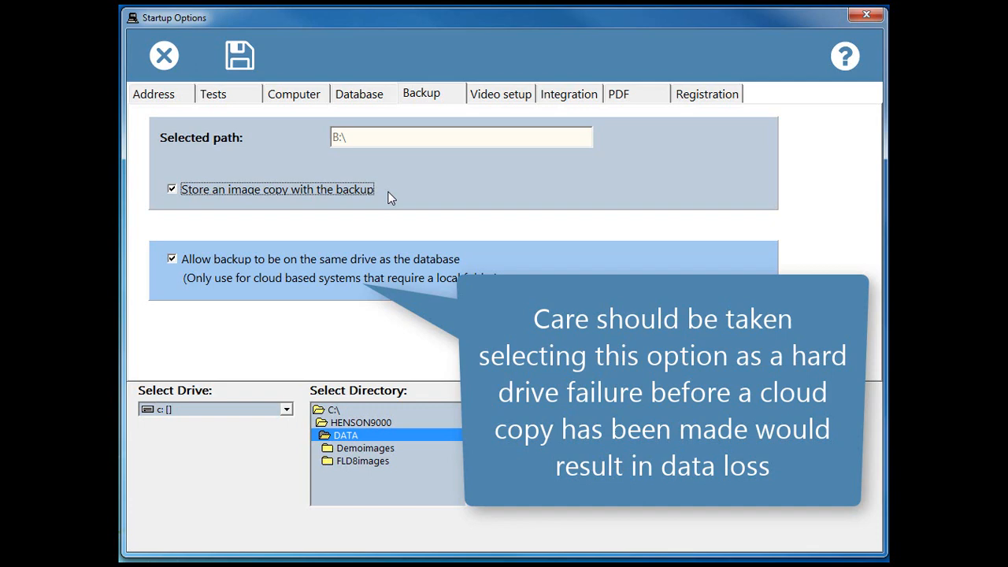
# - Leave the backup on B:\ with image copy and same-drive backup, then show the Video setup
pyautogui.click(501, 94)
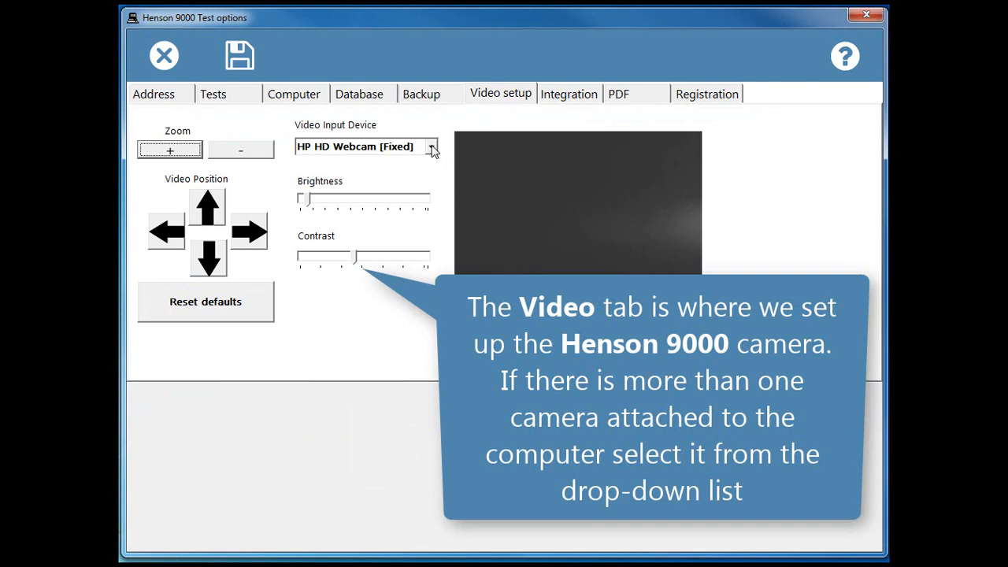
# - Choose the WebCam-HM2055 as video input device, reset video defaults, and move to Integration
pyautogui.click(432, 147)
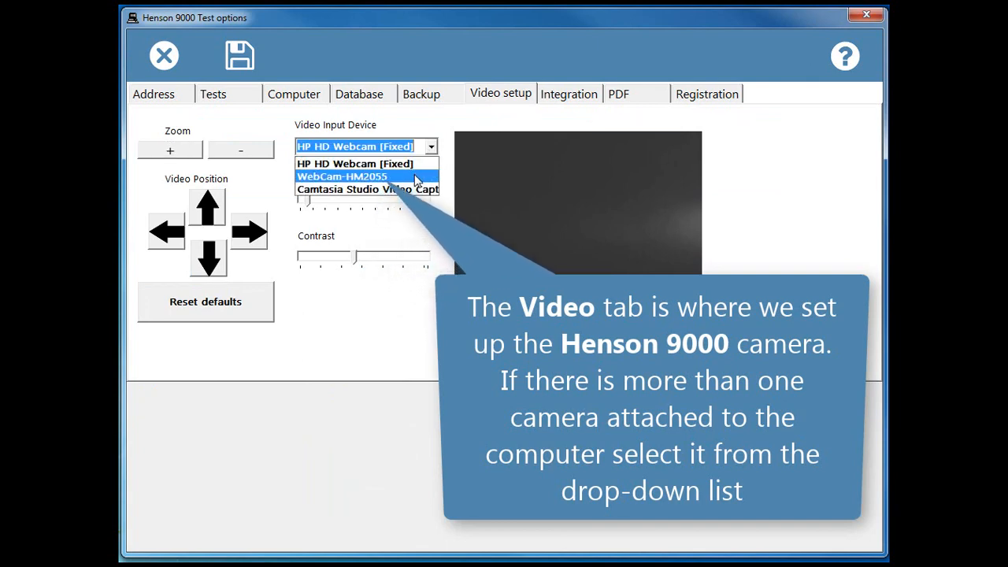
pyautogui.click(342, 176)
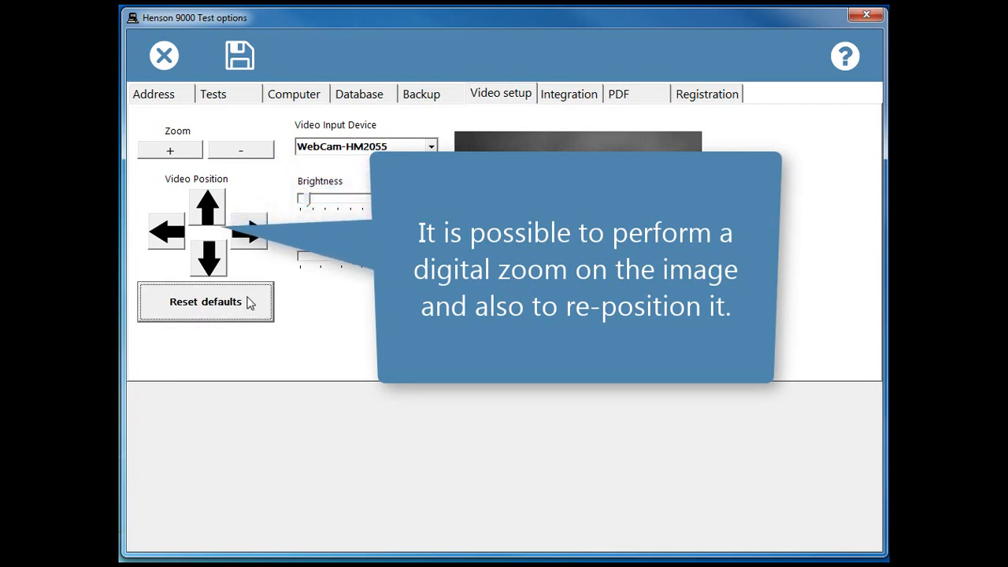
pyautogui.click(205, 302)
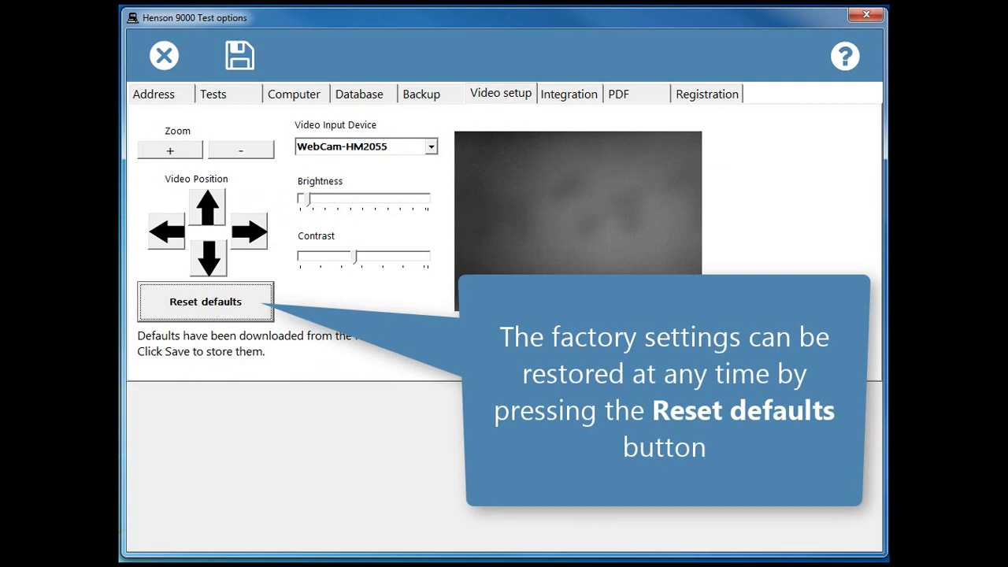
pyautogui.click(569, 95)
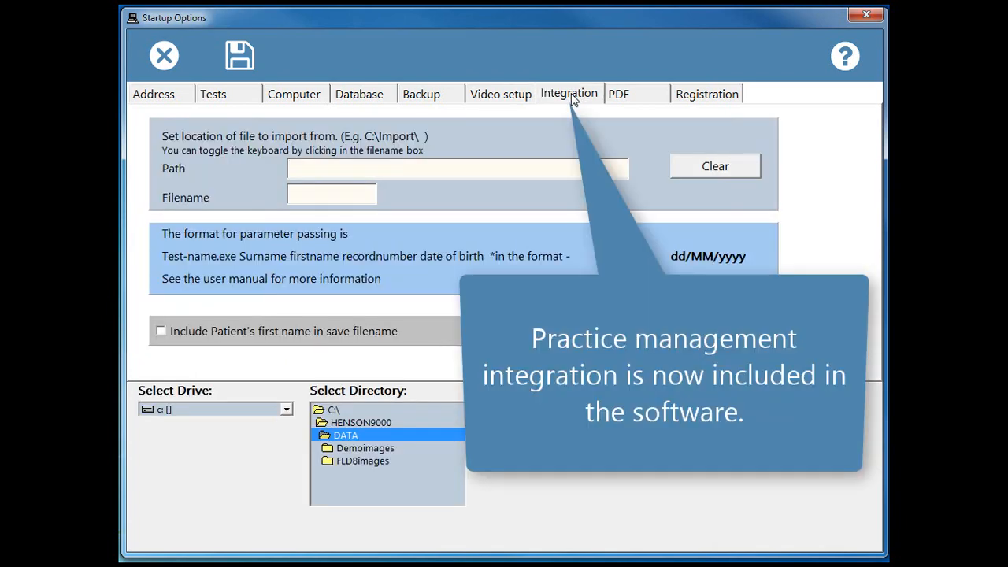
pyautogui.moveTo(482, 142)
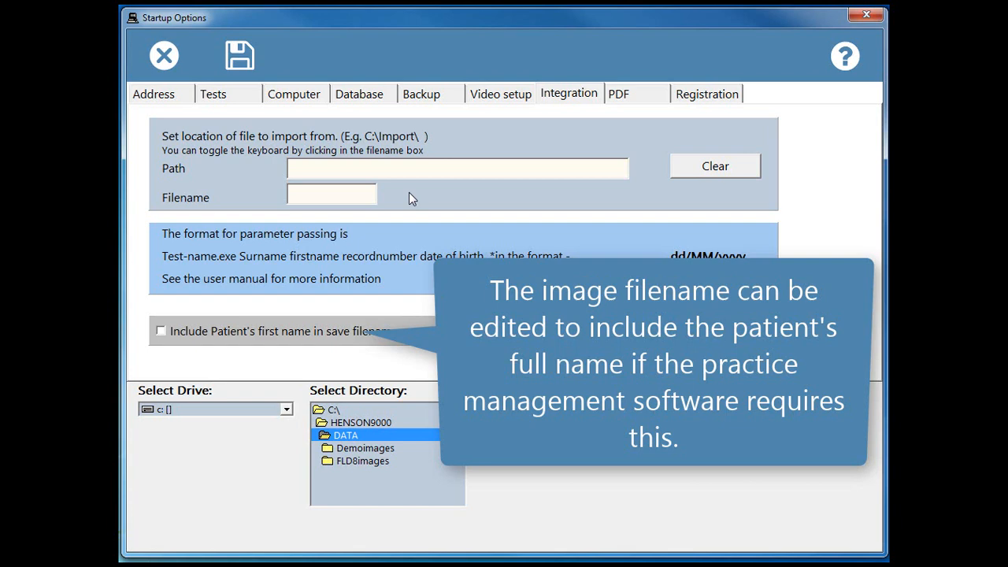
pyautogui.click(457, 167)
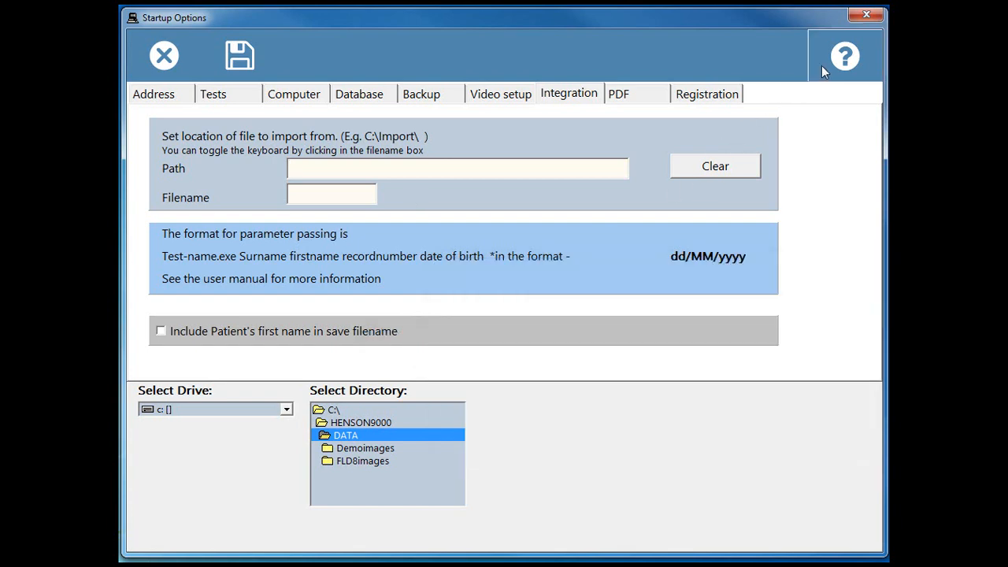
pyautogui.click(844, 55)
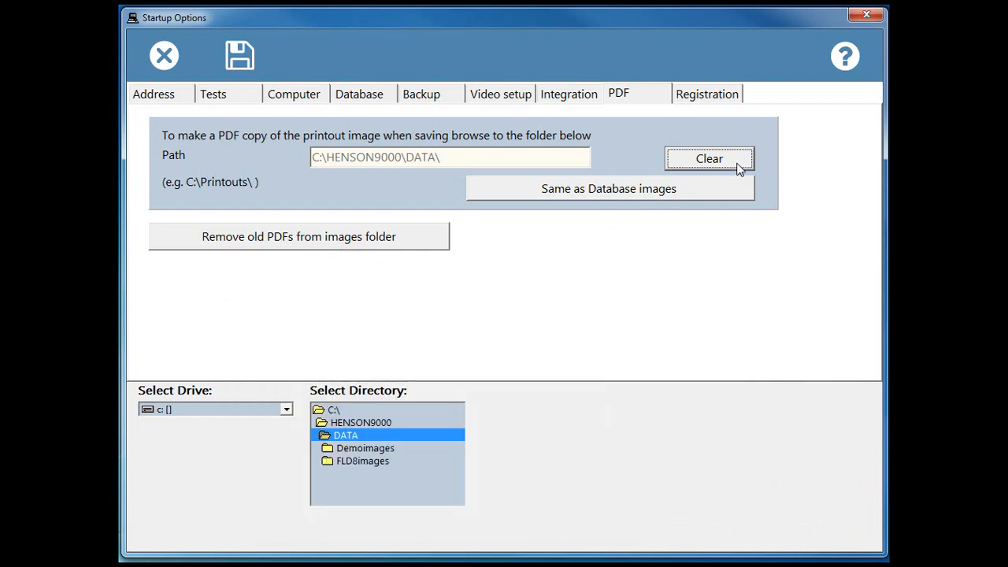
# - Clear the PDF copy folder path and move on to the Registration details
pyautogui.click(709, 157)
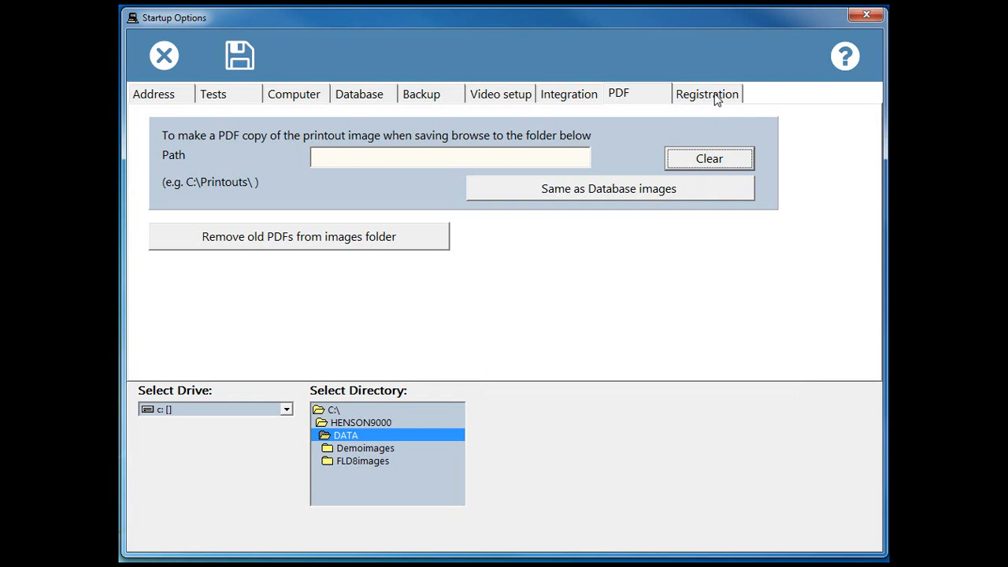
pyautogui.click(706, 93)
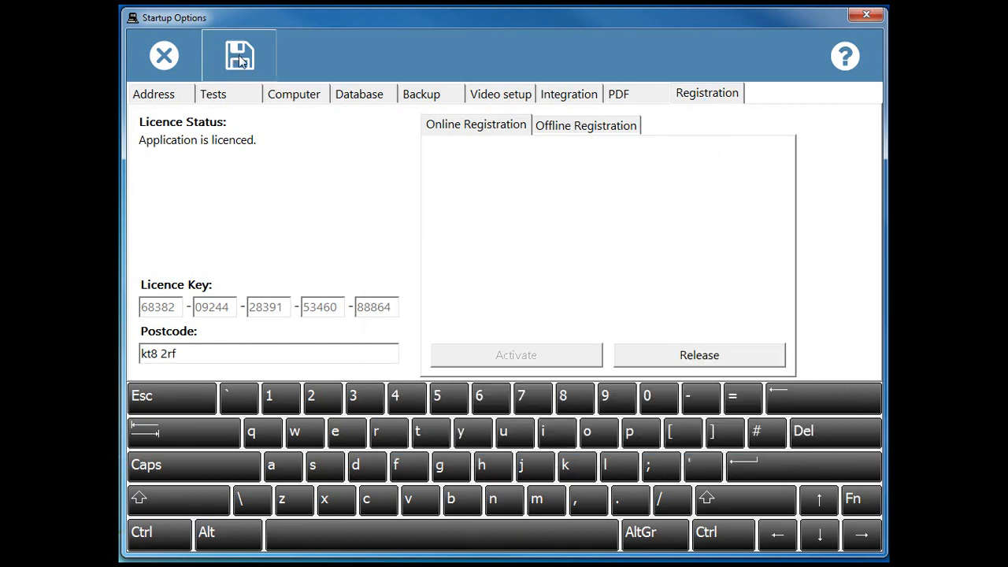
pyautogui.moveTo(240, 56)
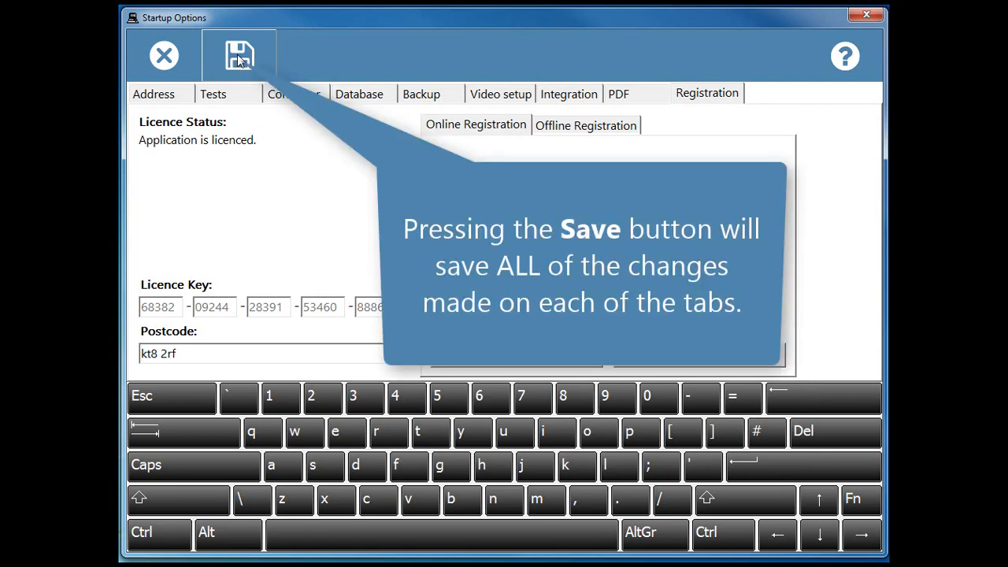